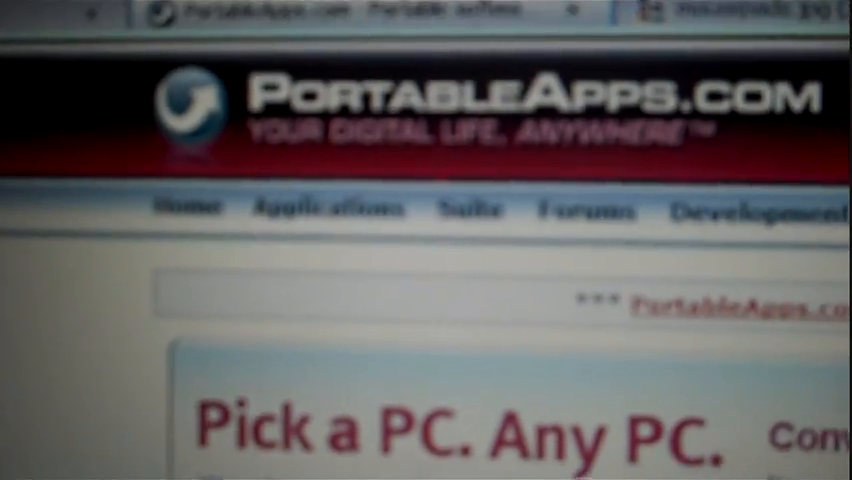
scroll(down, 3)
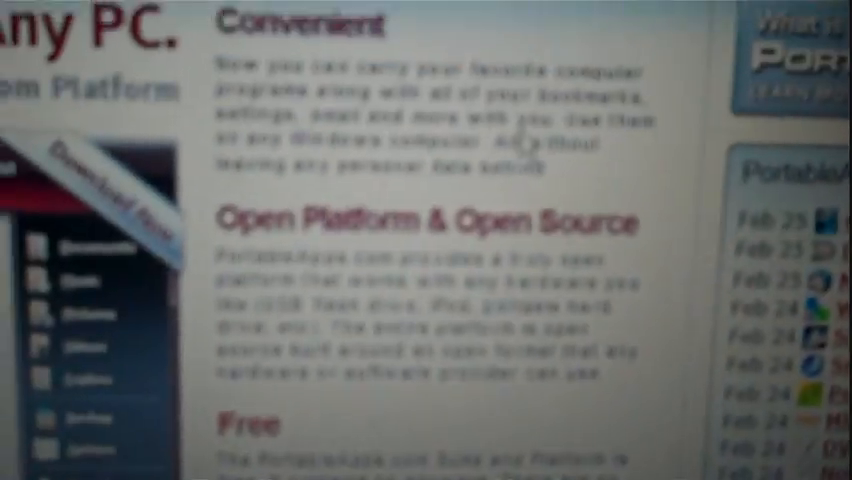